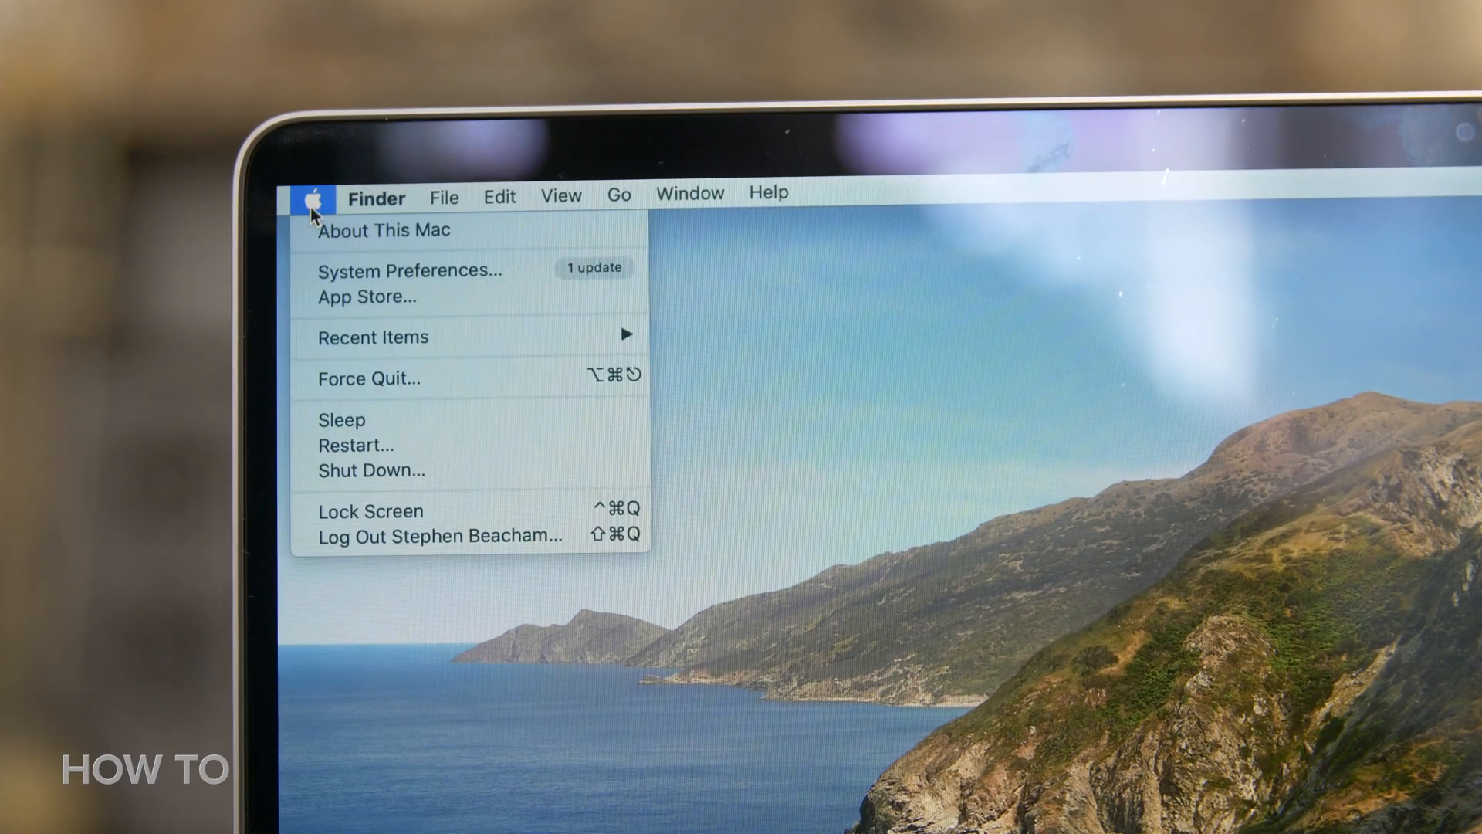
Step: Open System Preferences' Touch ID pane and start adding a new fingerprint
click(409, 270)
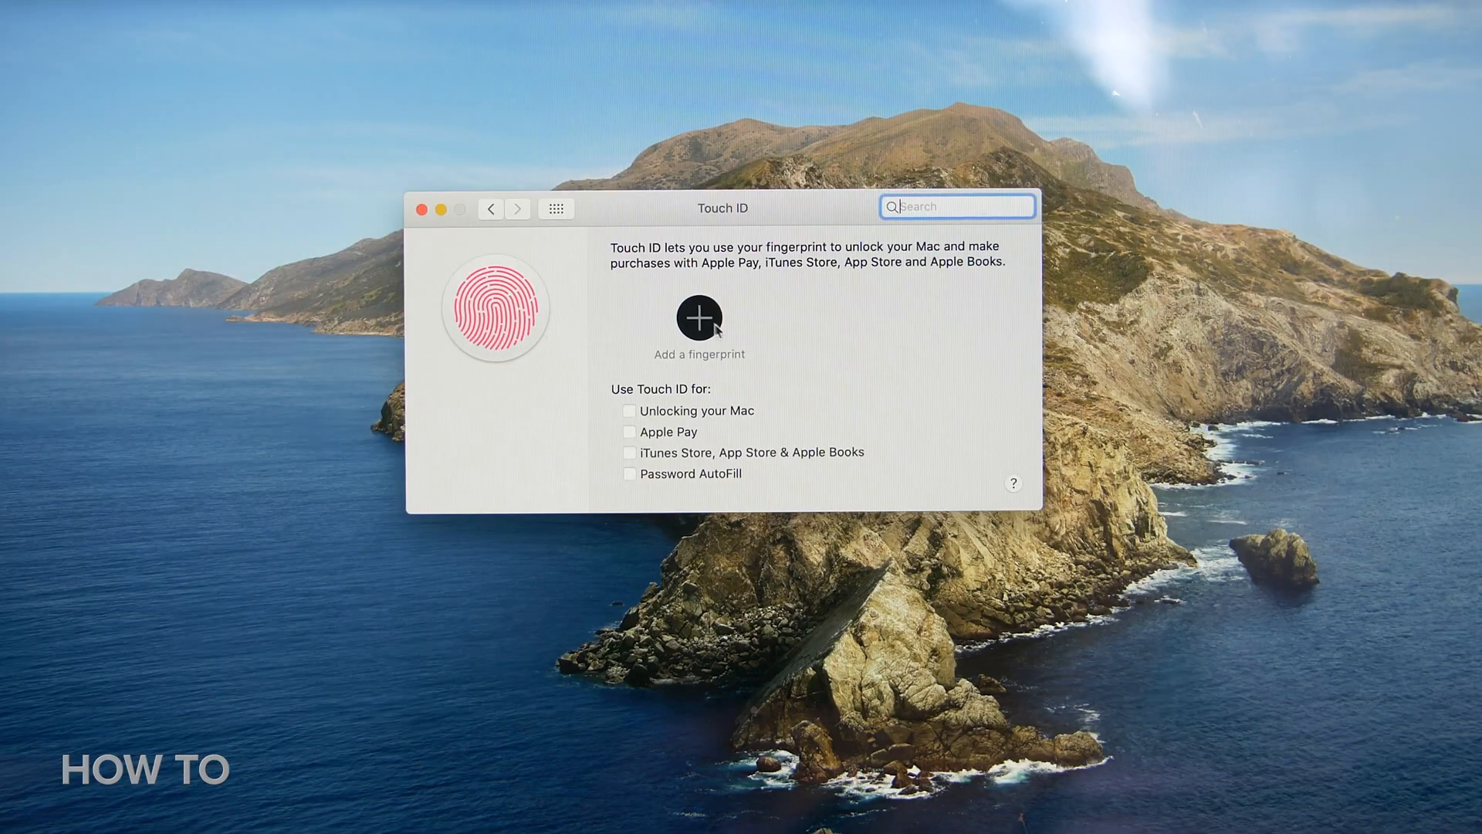
click(698, 318)
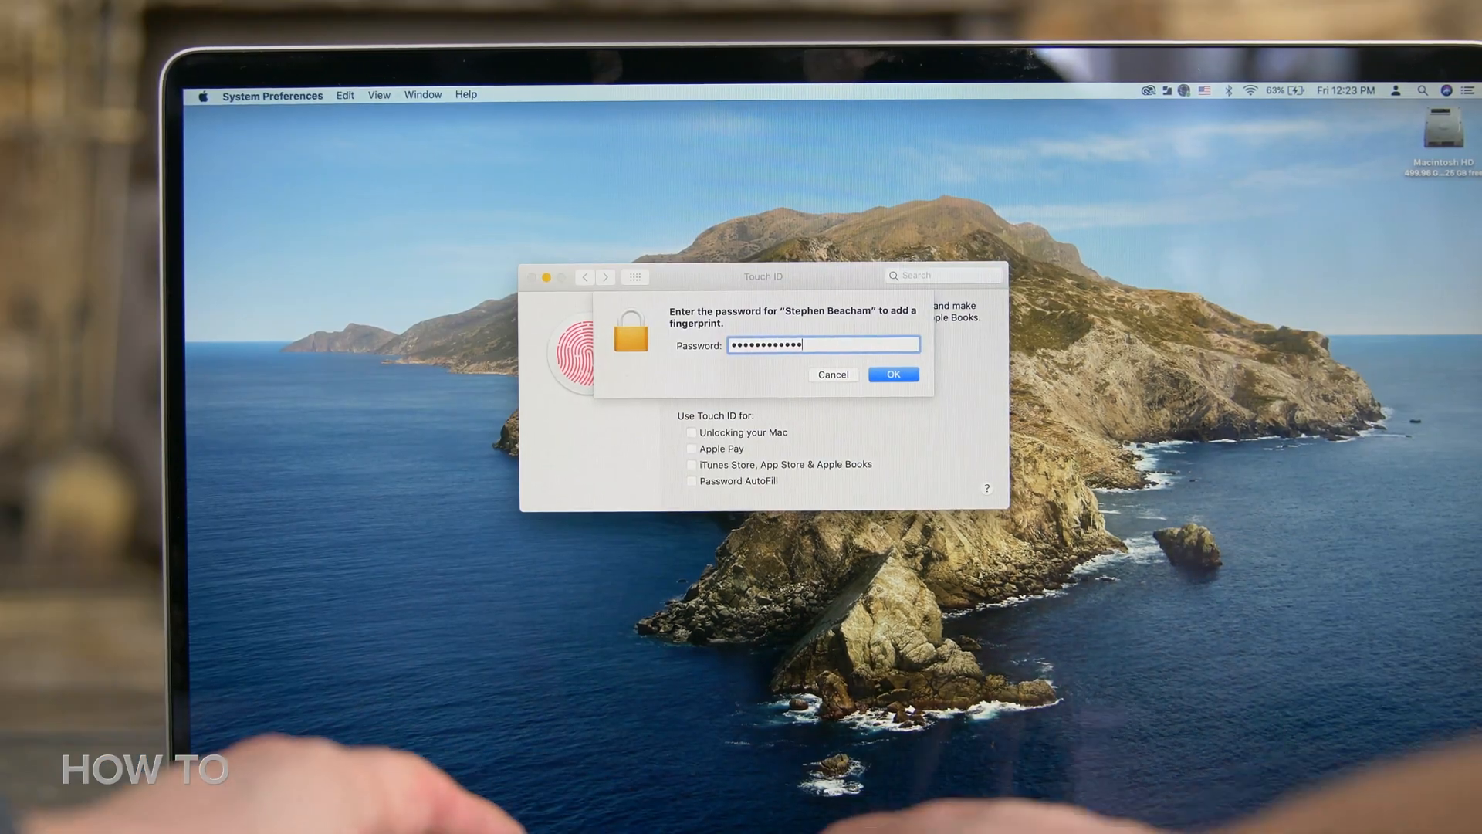
Step: Confirm the account password so the fingerprint can be enrolled on the sensor
click(893, 373)
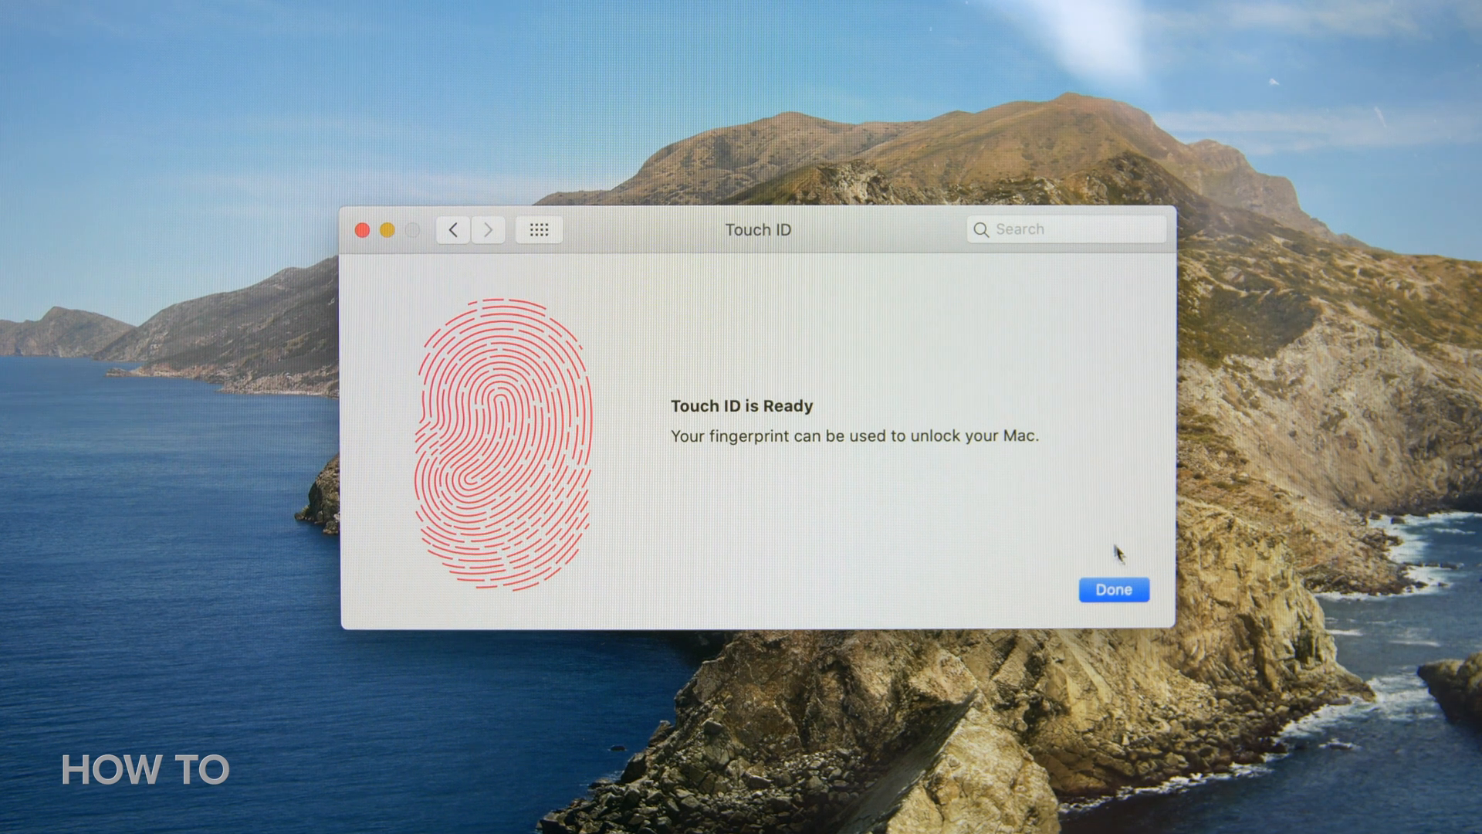
Step: Finish enrolment and rename the fingerprint 'Right in'
click(1114, 588)
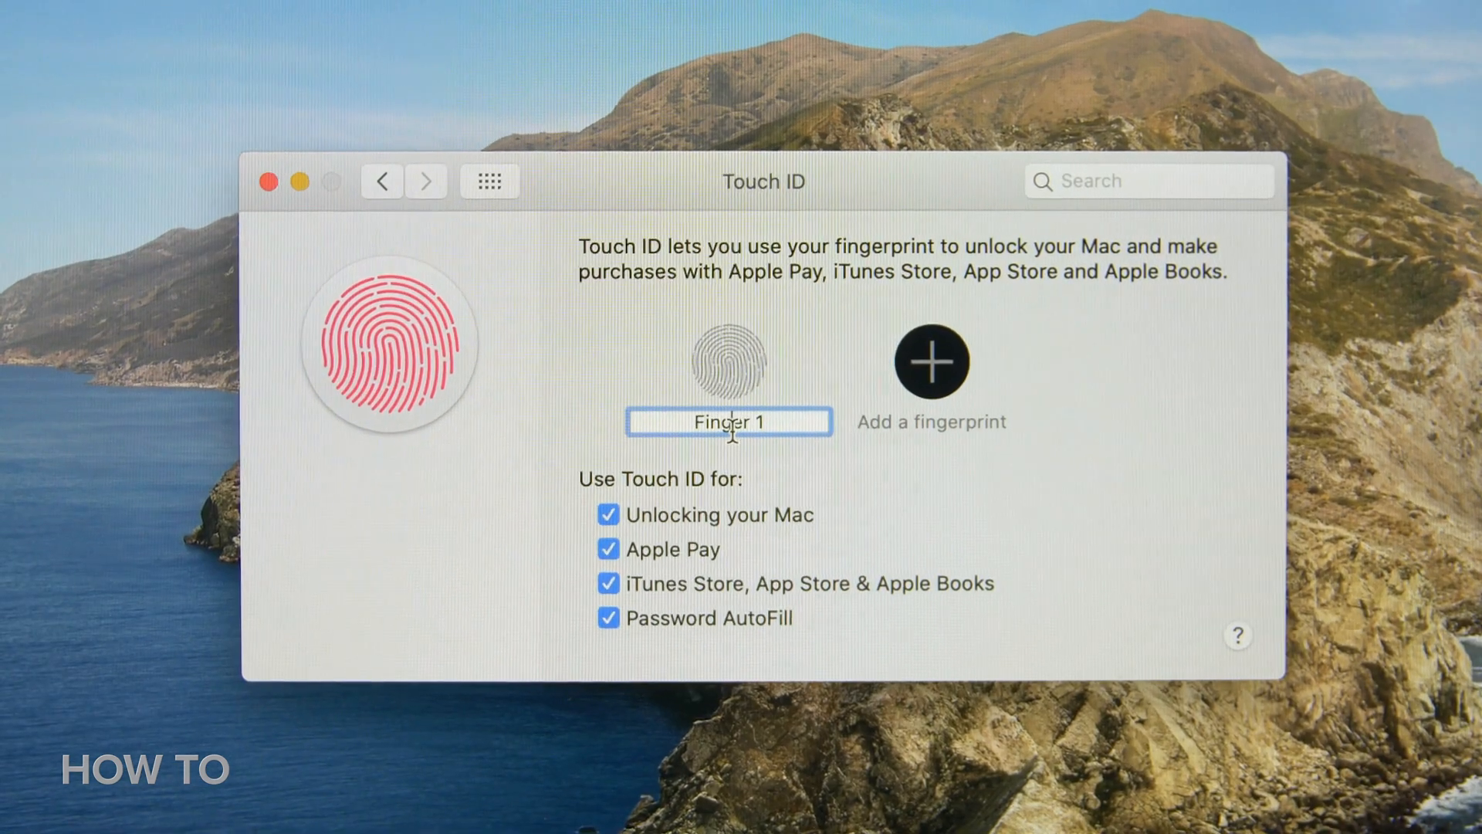
text(Right in)
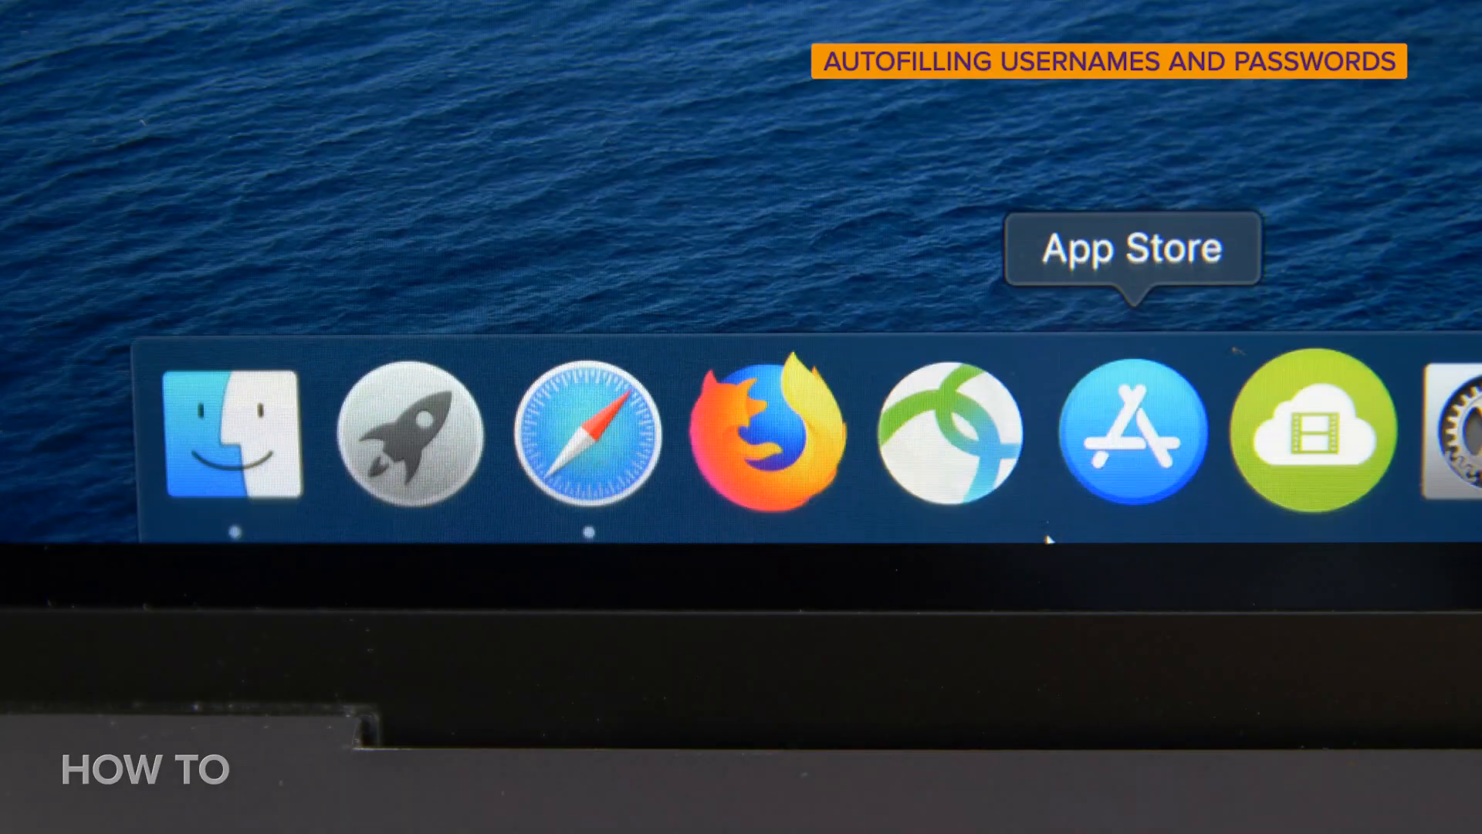
Step: Return to the System Preferences overview of all panes via the Dock icon
click(590, 442)
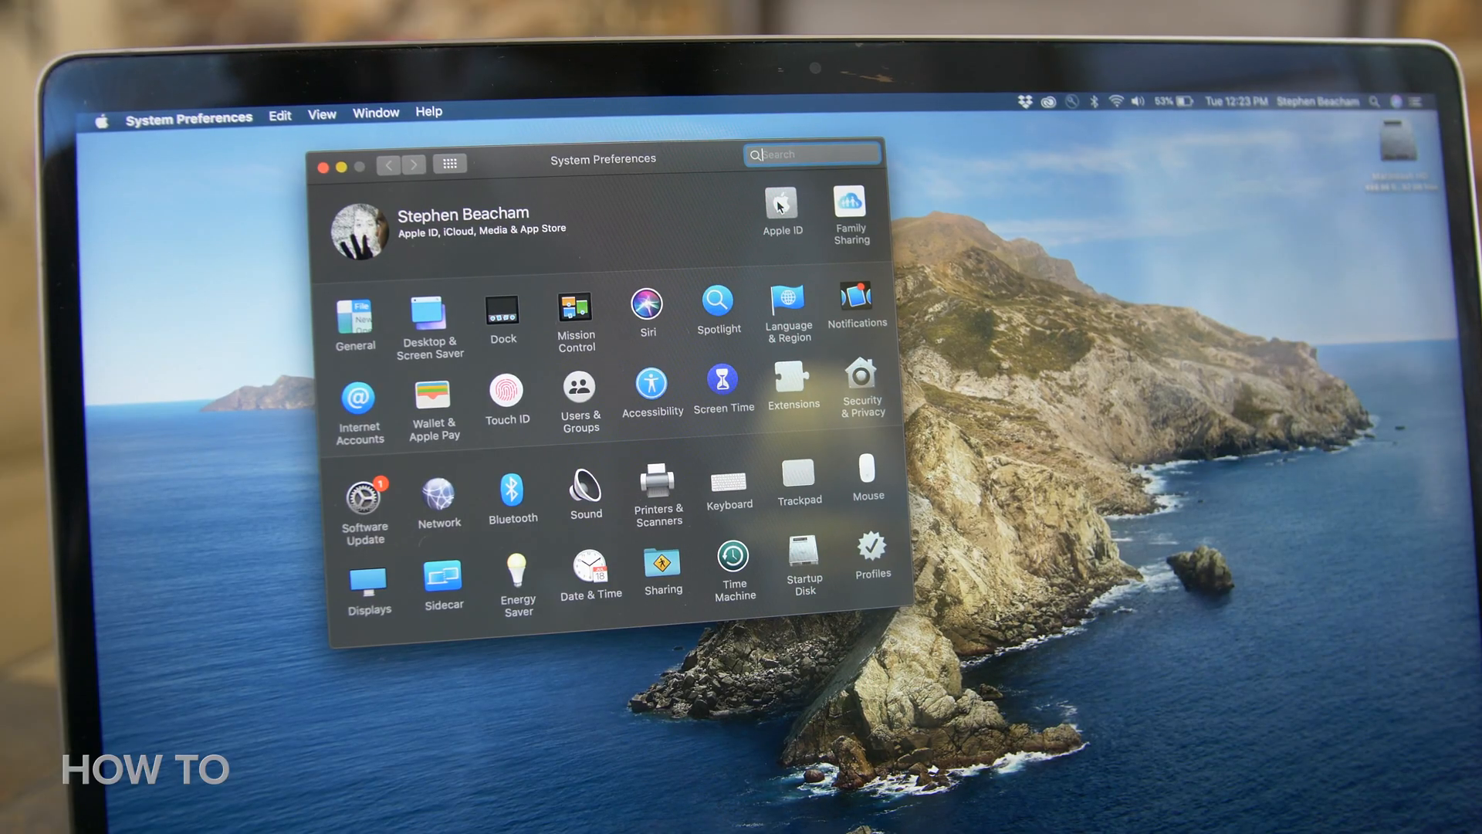
Step: In Apple ID's Media & Purchases, turn on Use Touch ID for Purchases
click(782, 202)
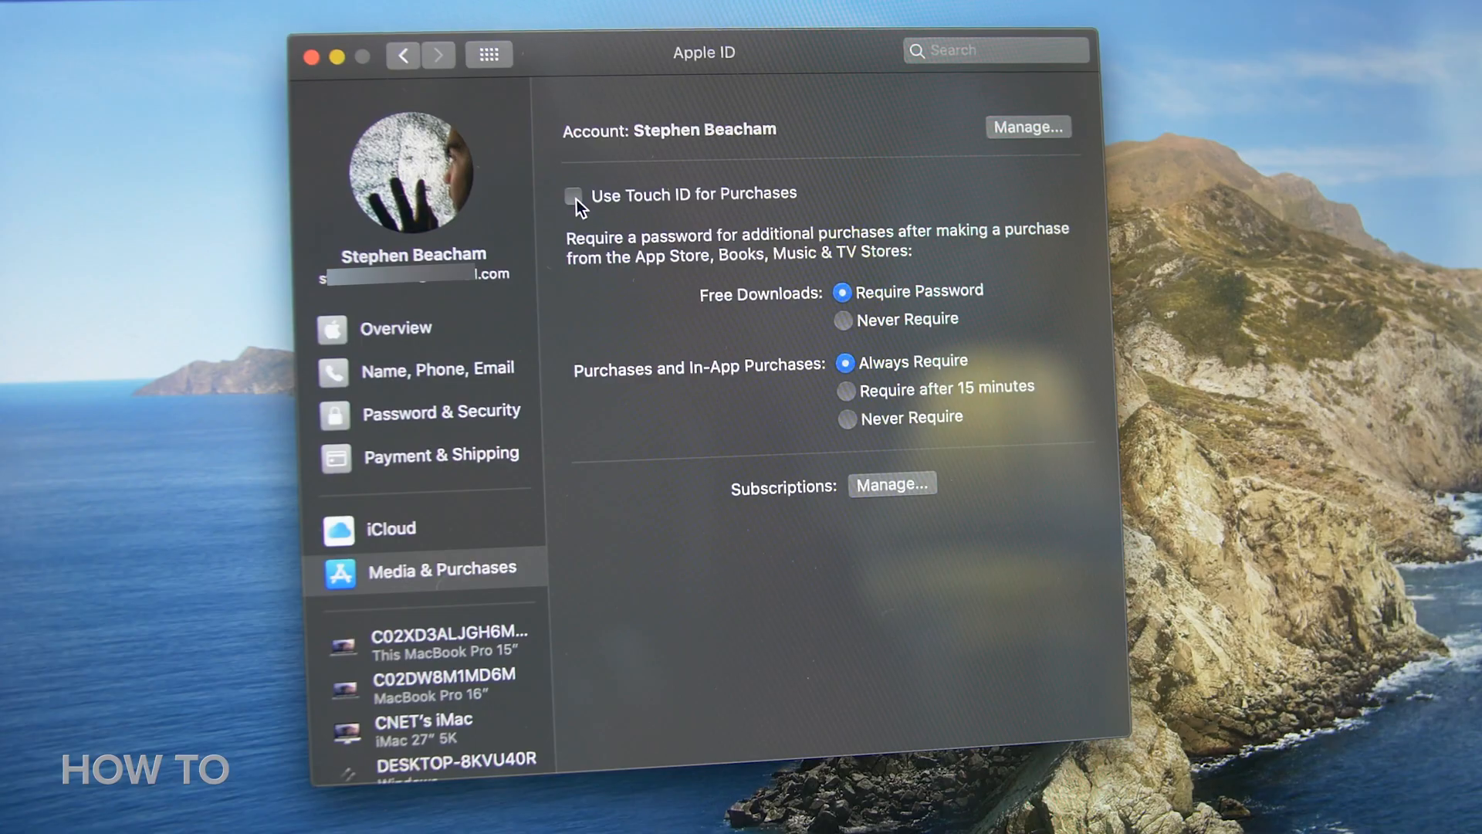
click(573, 195)
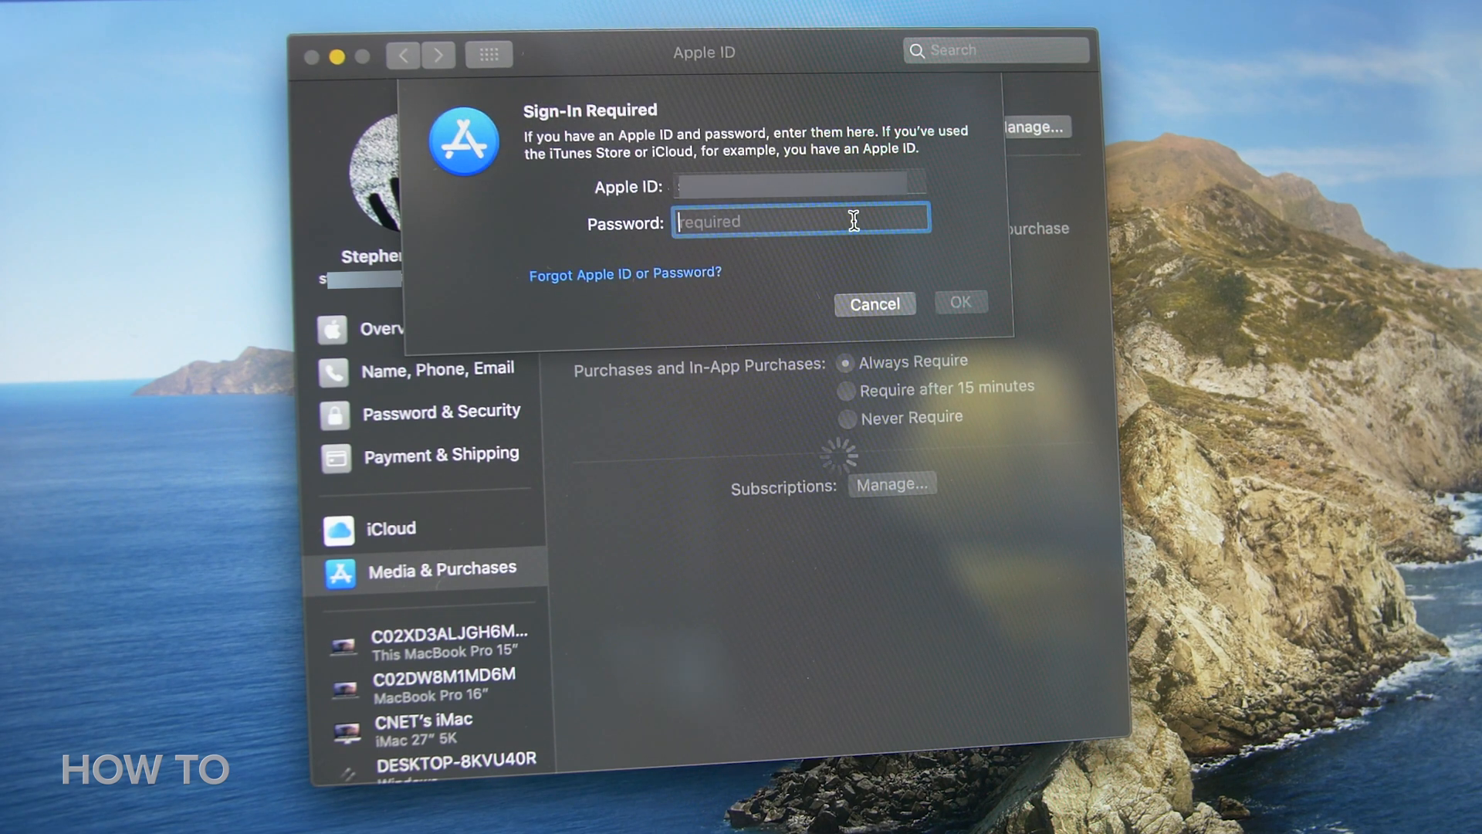
Step: Submit the Apple ID password in the sign-in prompt and recheck Touch ID for Purchases
text(••)
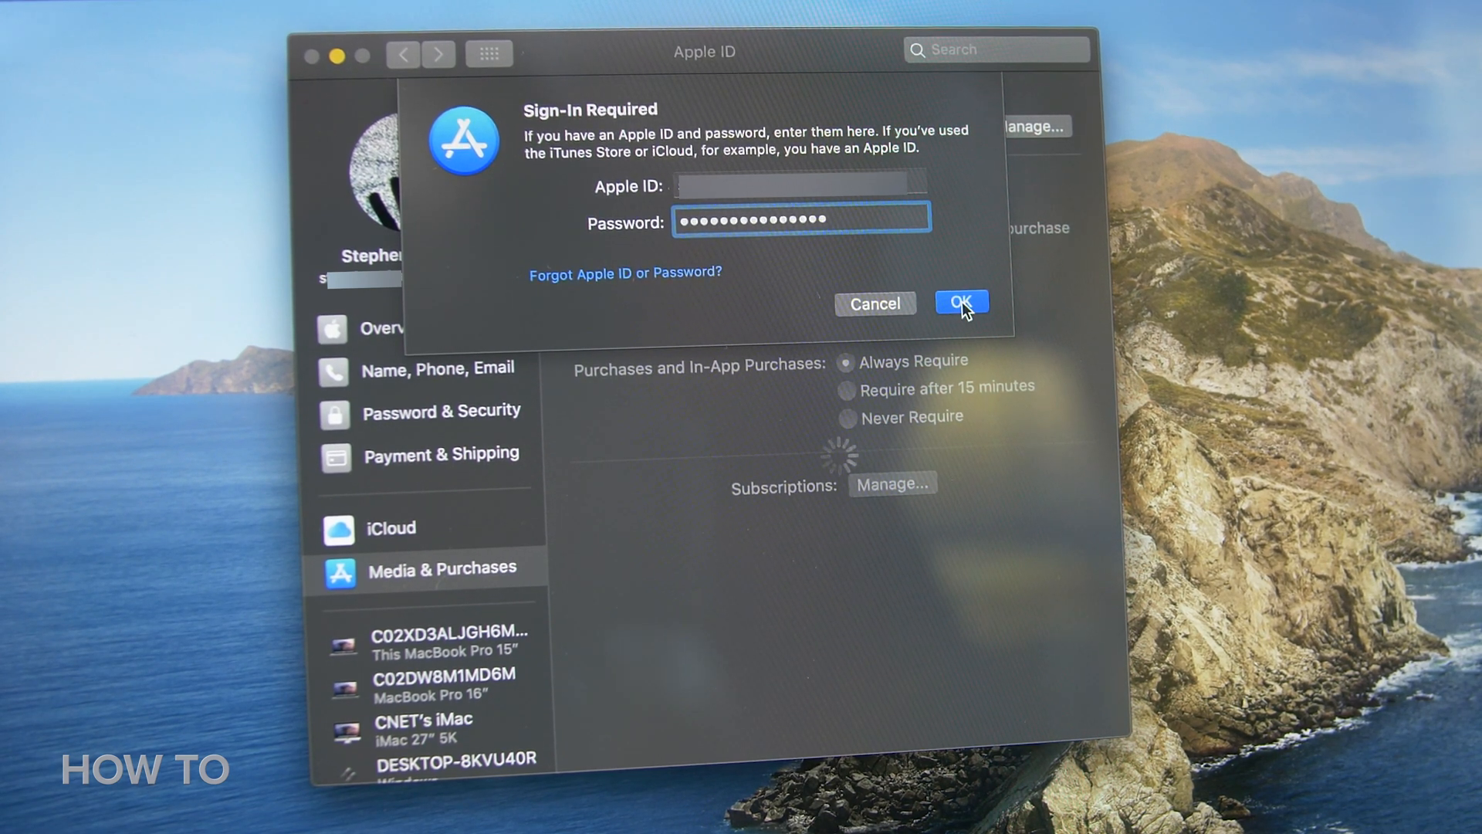
click(962, 301)
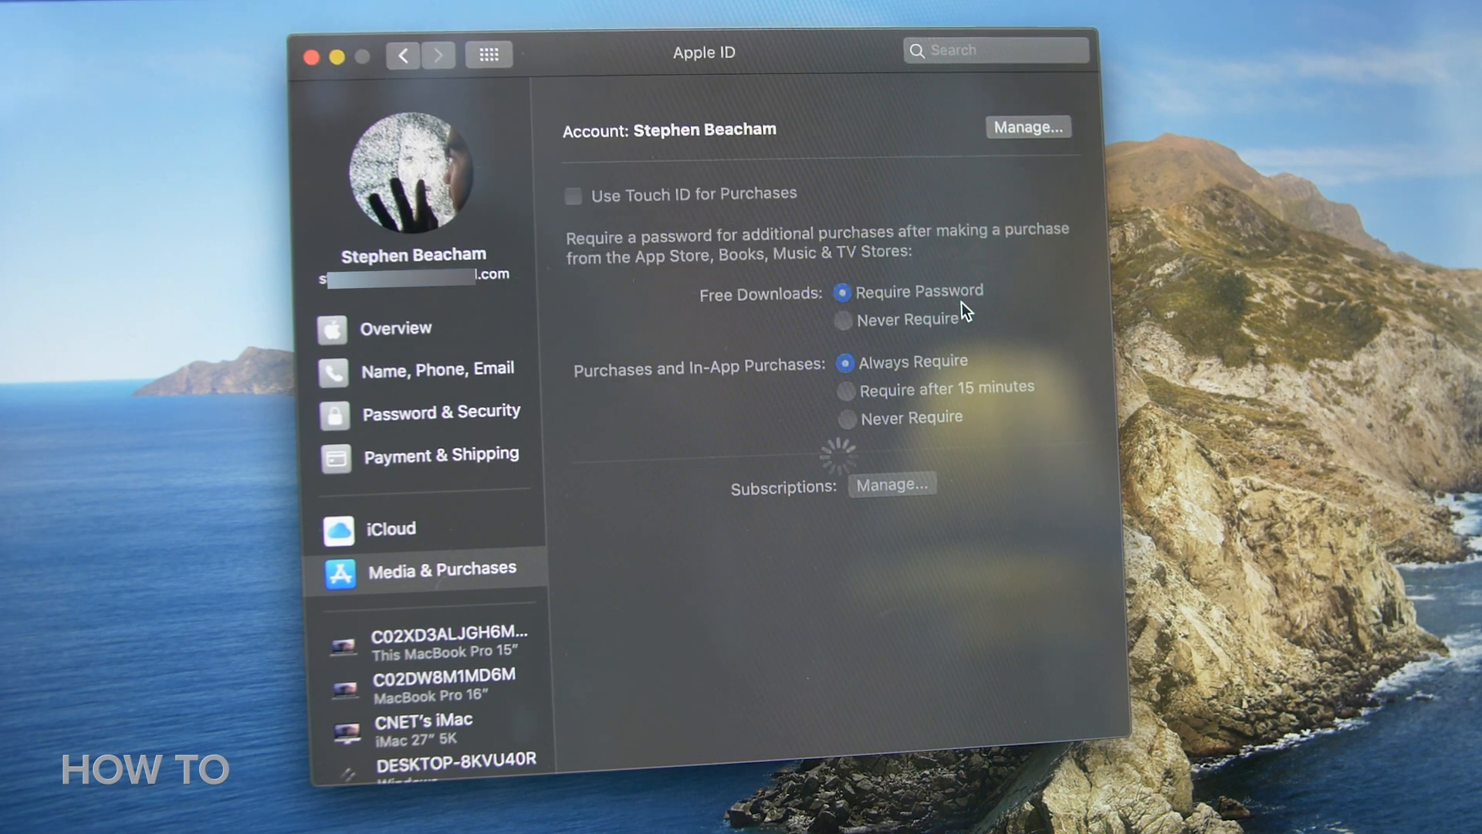
click(572, 195)
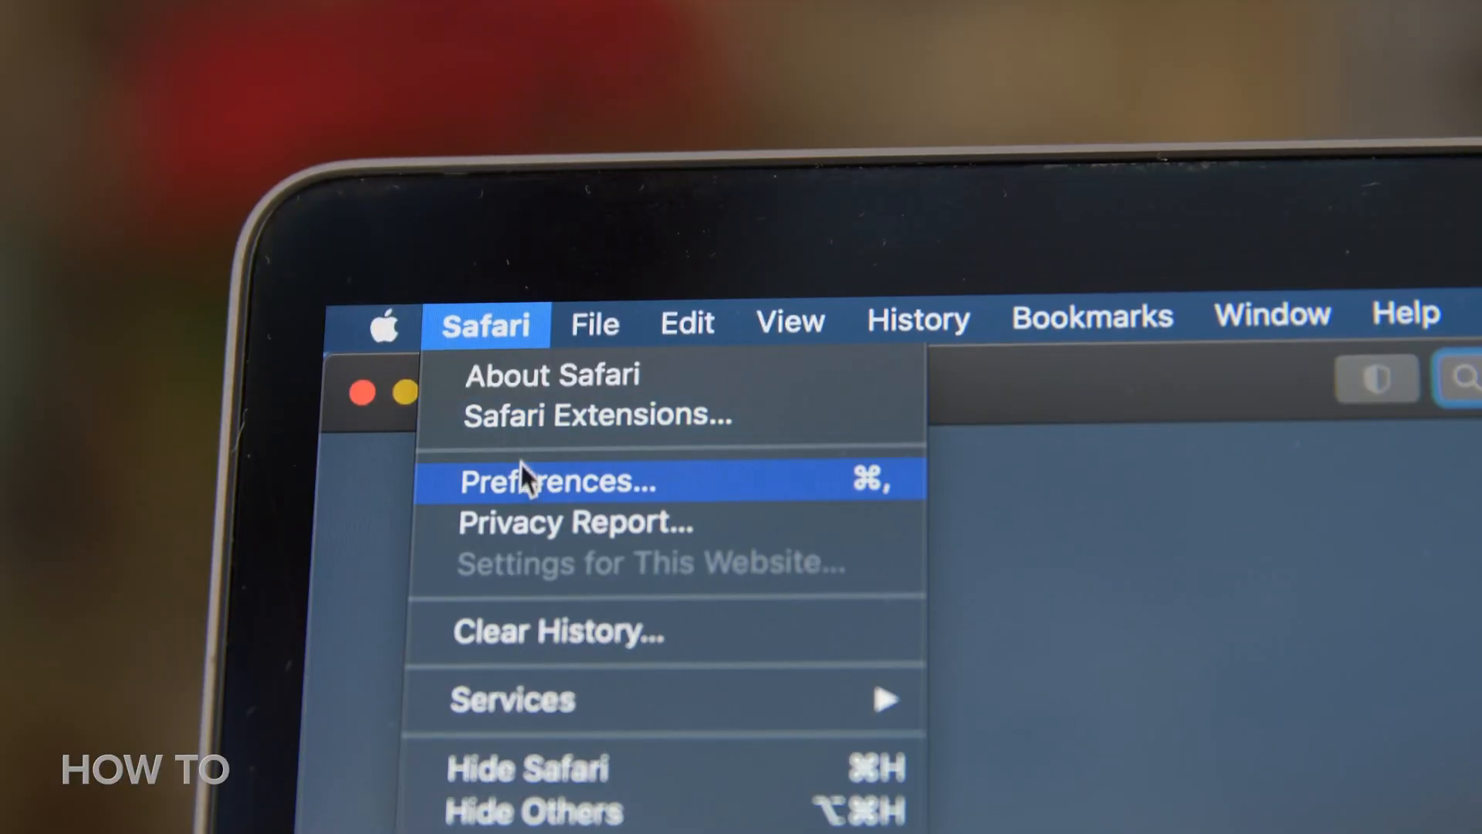
Step: Open Safari's Preferences window from the Safari menu
click(558, 482)
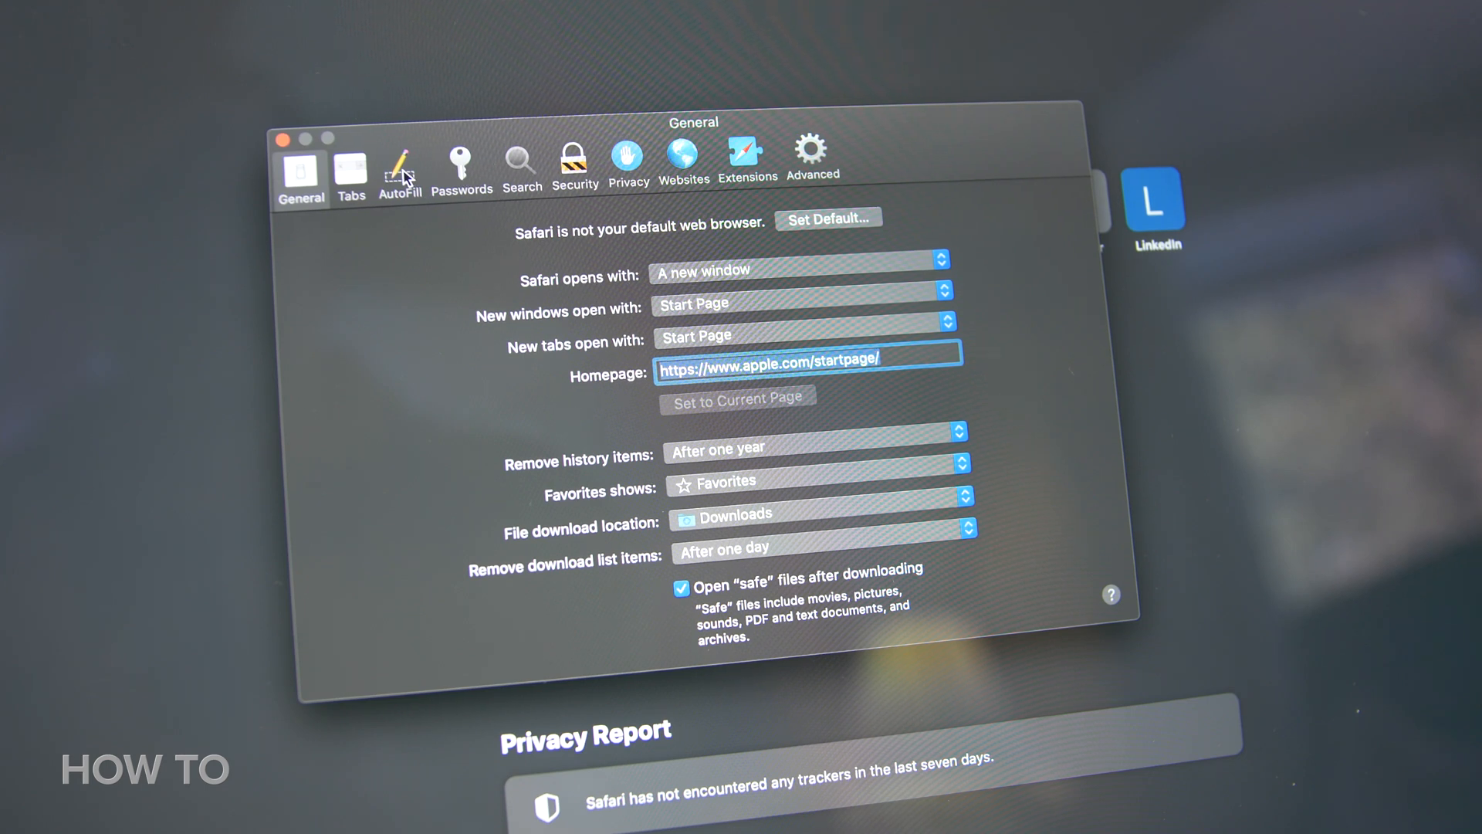
Step: Enable AutoFill for user names, passwords and credit cards, then unlock saved cards with Touch ID
click(400, 164)
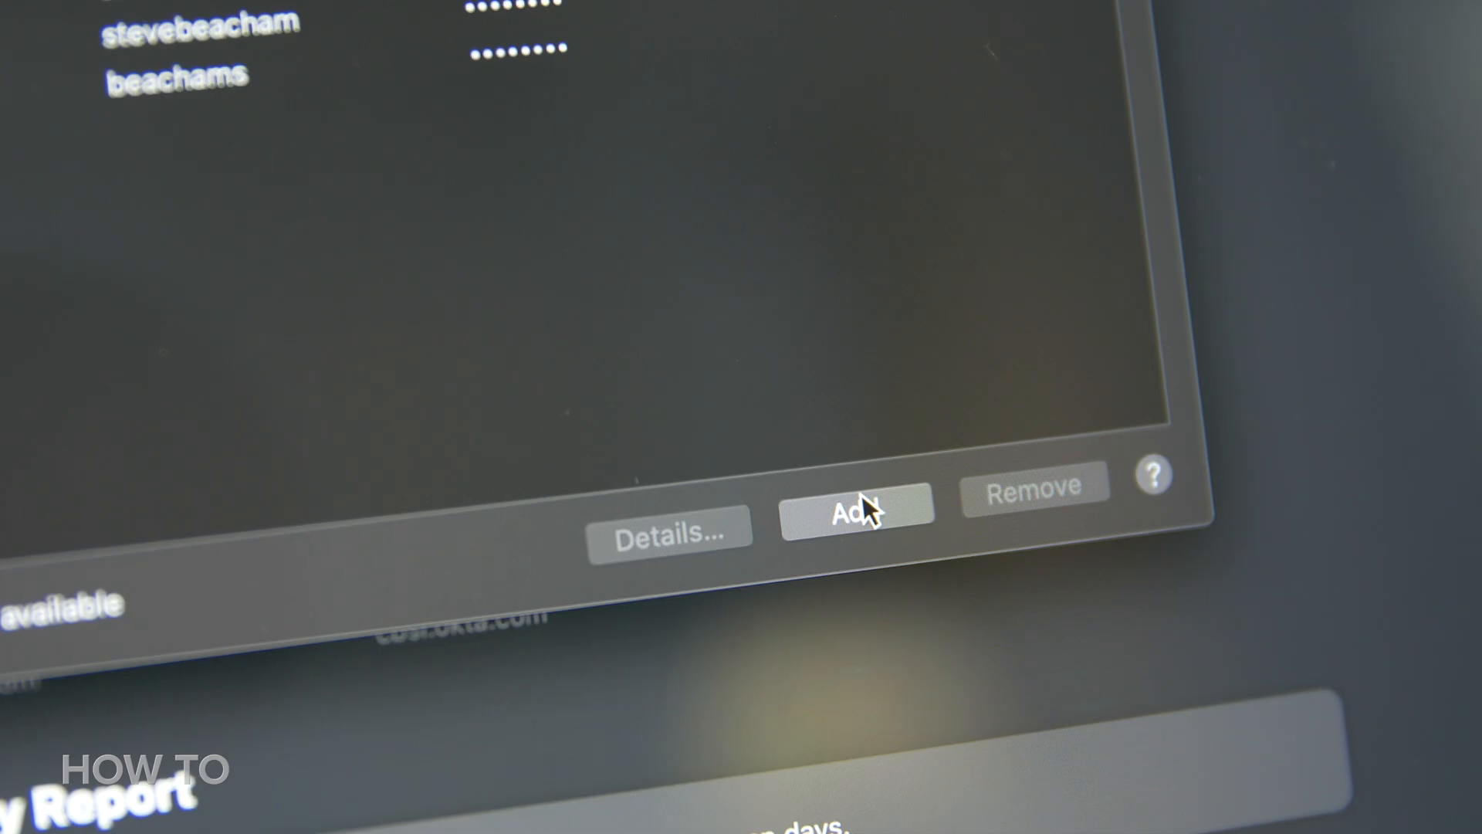
click(861, 511)
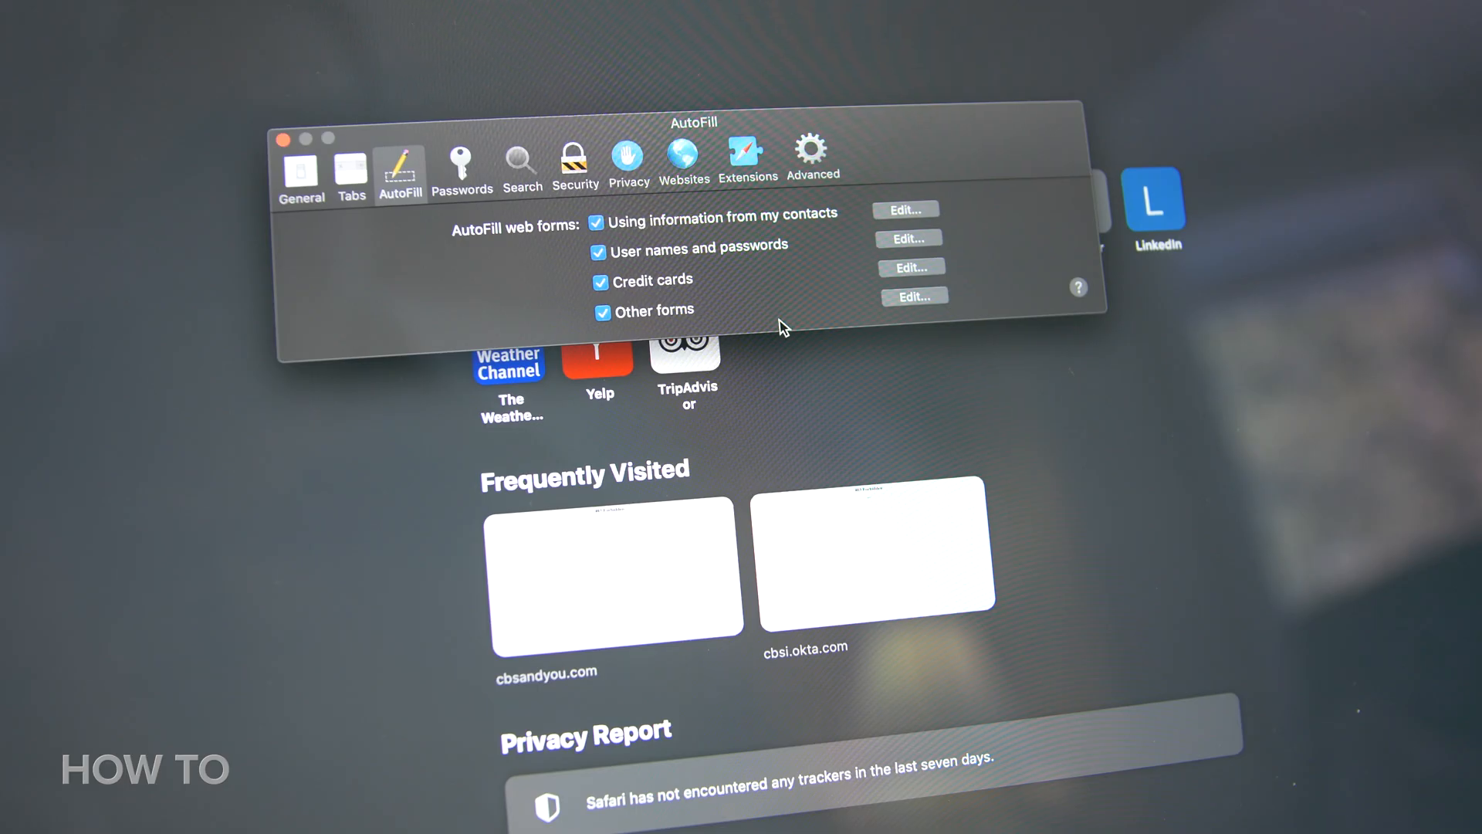
click(909, 267)
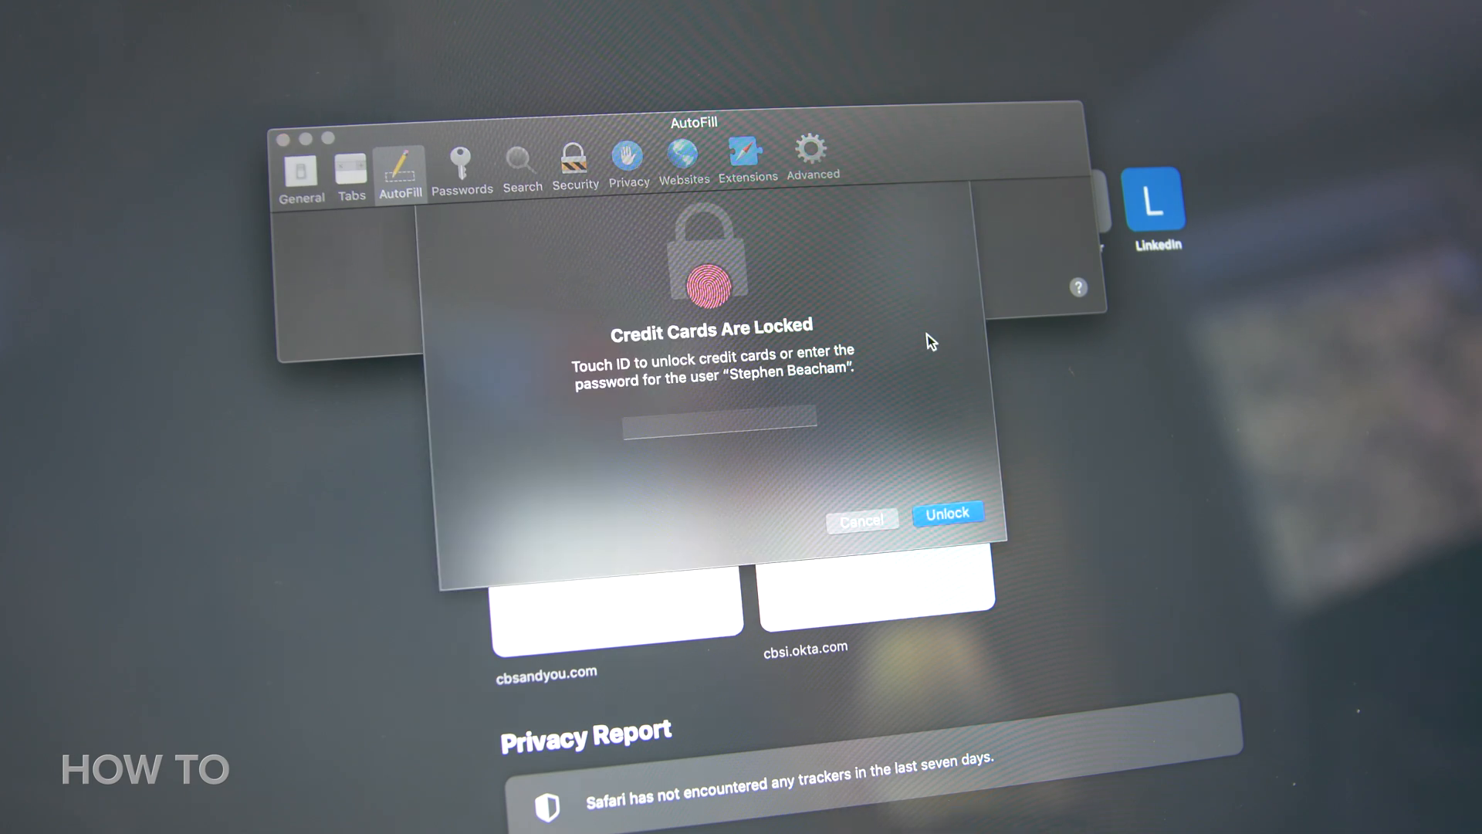